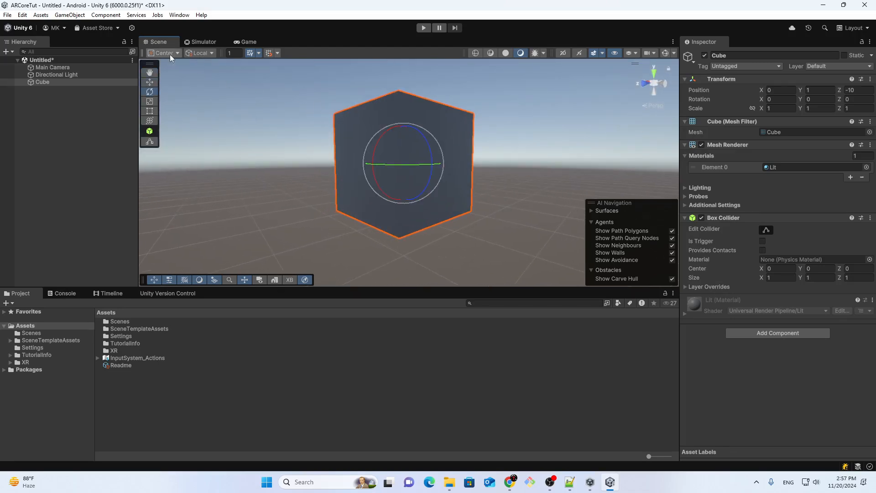
# - Set the Scene view handle position from Center to Pivot and deselect the Cube
pyautogui.click(163, 52)
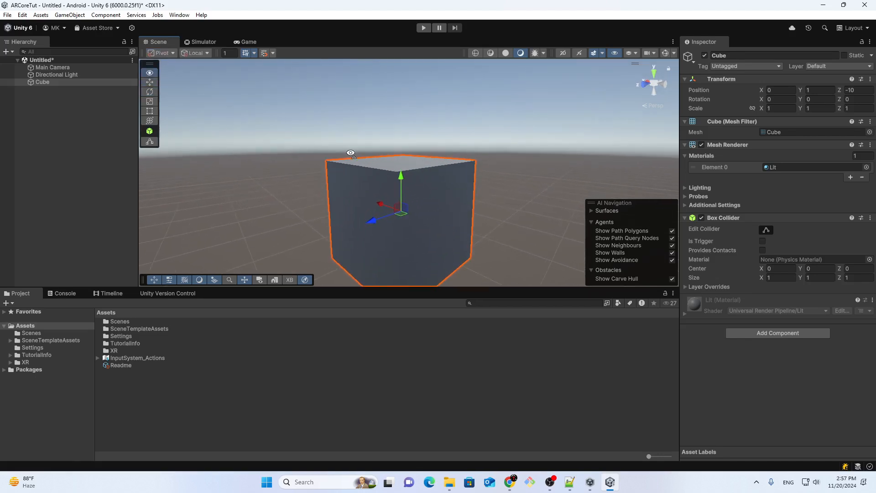
pyautogui.scroll(-3)
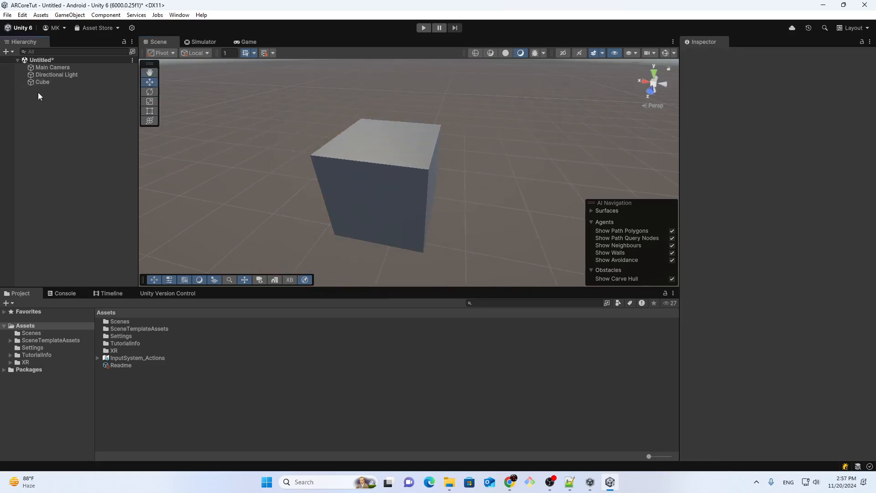
# - Create an empty GameObject from the Hierarchy's context menu
pyautogui.click(42, 82)
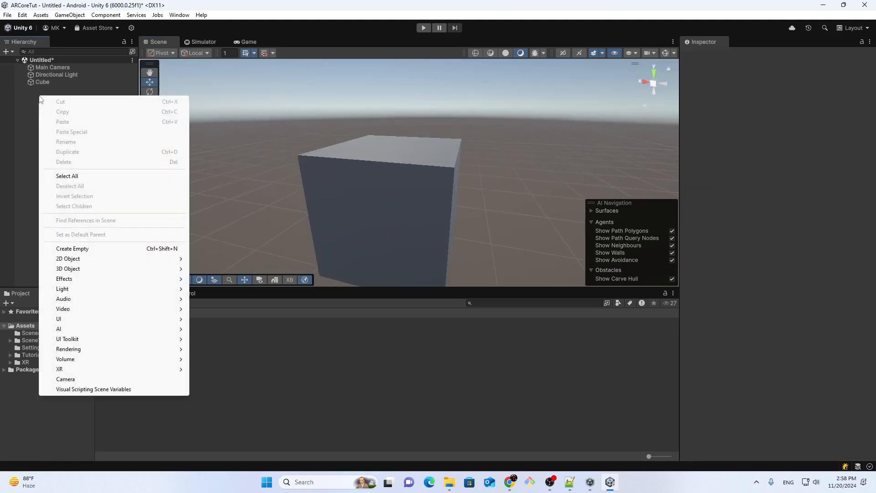
pyautogui.click(72, 249)
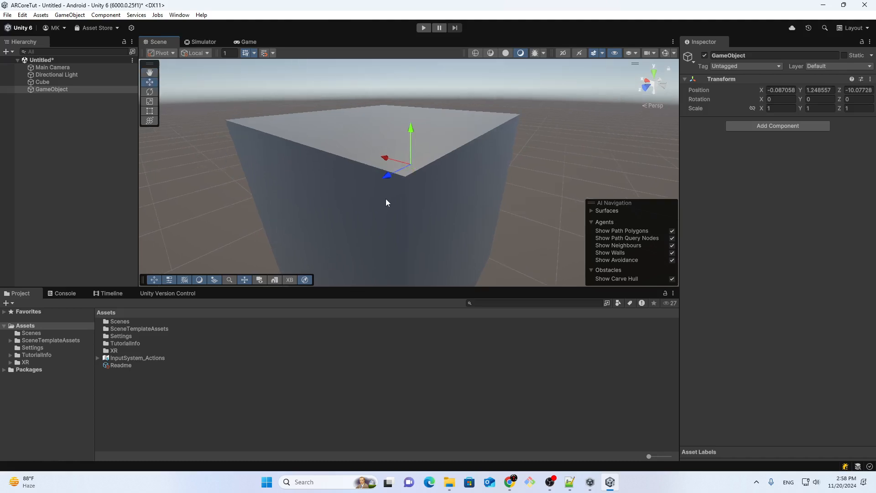
# - Vertex-snap GameObject onto the cube's top corner (-0.505, 1.507, -9.503) and zero its rotation
pyautogui.click(52, 89)
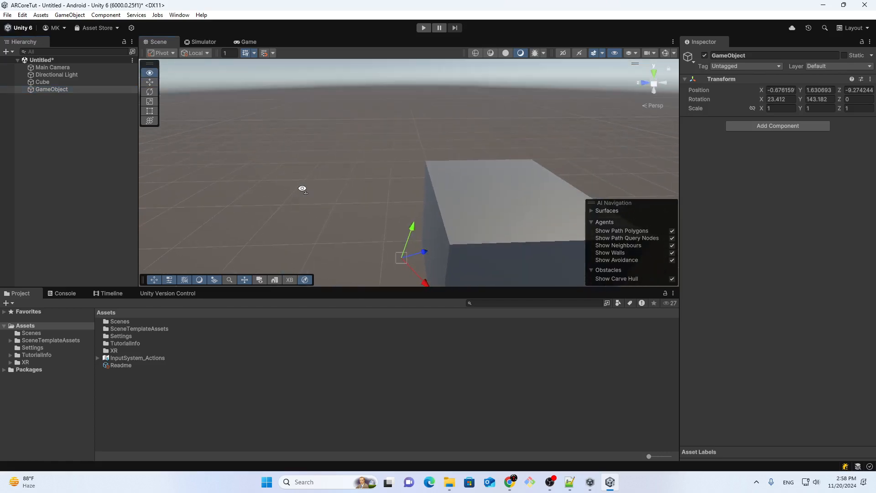
pyautogui.moveTo(302, 189); pyautogui.dragTo(266, 224)
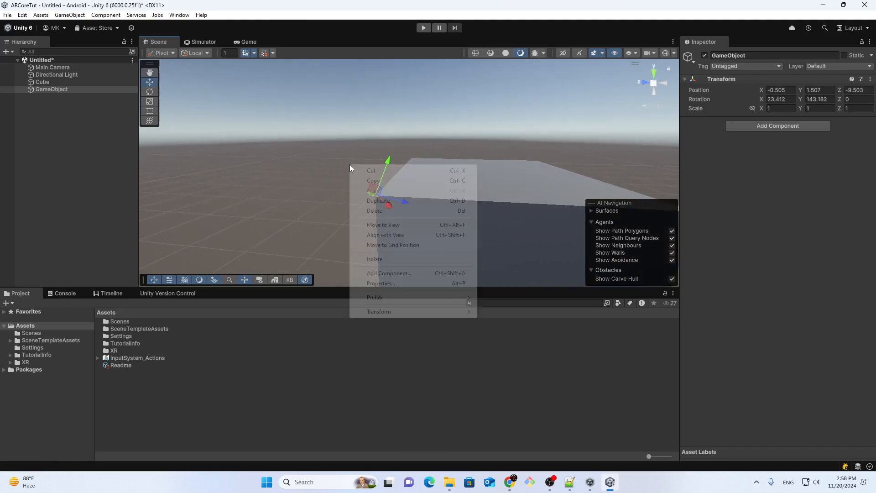
pyautogui.click(779, 99)
pyautogui.write('0')
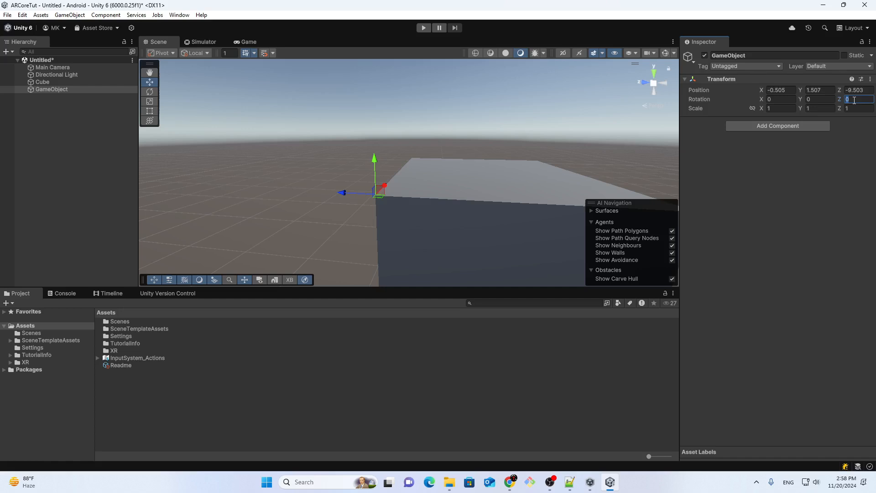
pyautogui.click(52, 89)
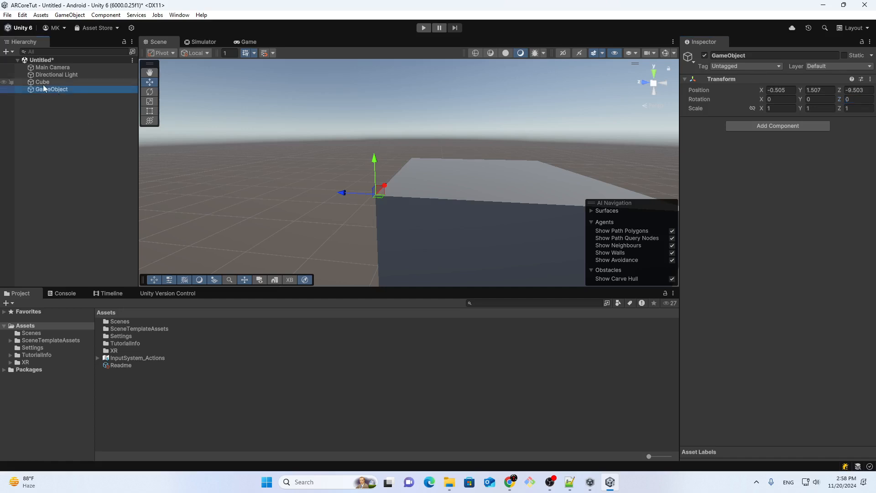
# - Parent the Cube under GameObject and tilt GameObject to Rotation X -32.07
pyautogui.click(42, 82)
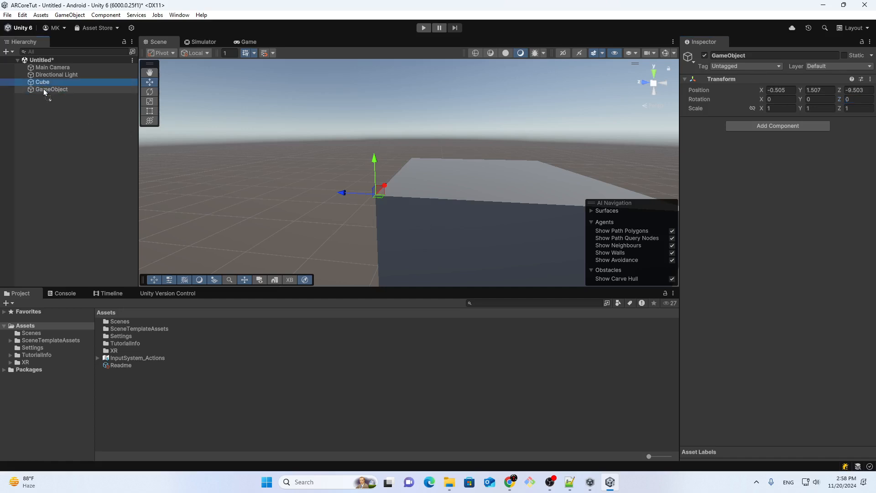
pyautogui.click(42, 89)
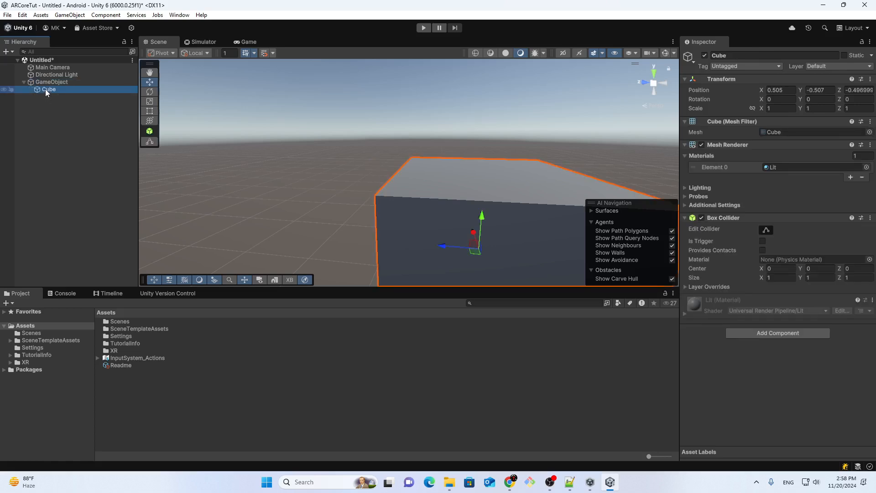
pyautogui.click(52, 82)
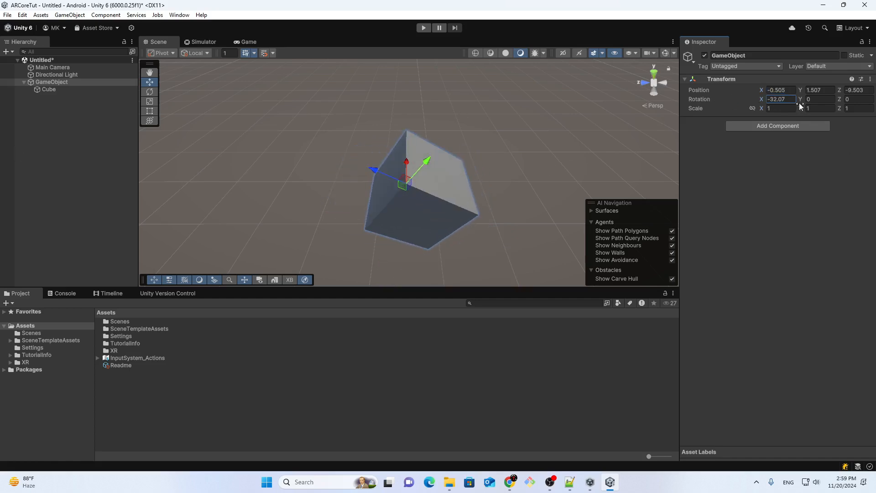
# - Give GameObject Rotation Y 10.4 and Z about 2.87, then reselect it
pyautogui.write('10.4')
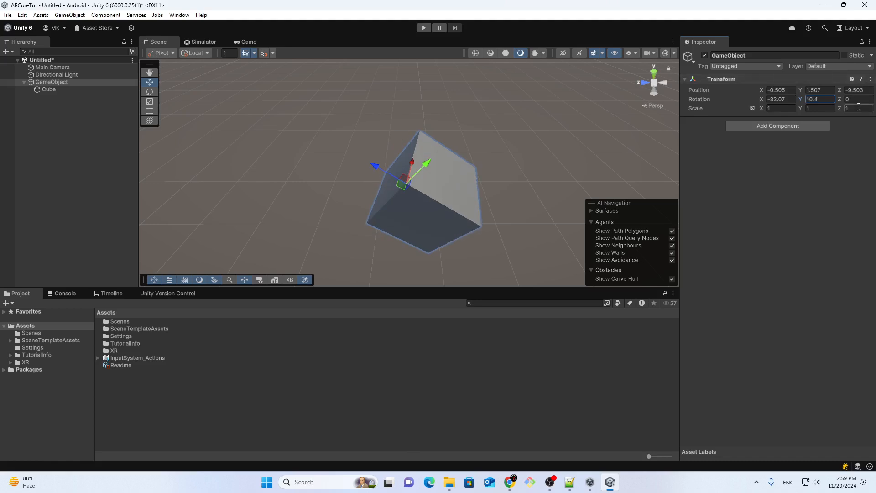
pyautogui.write('8.52')
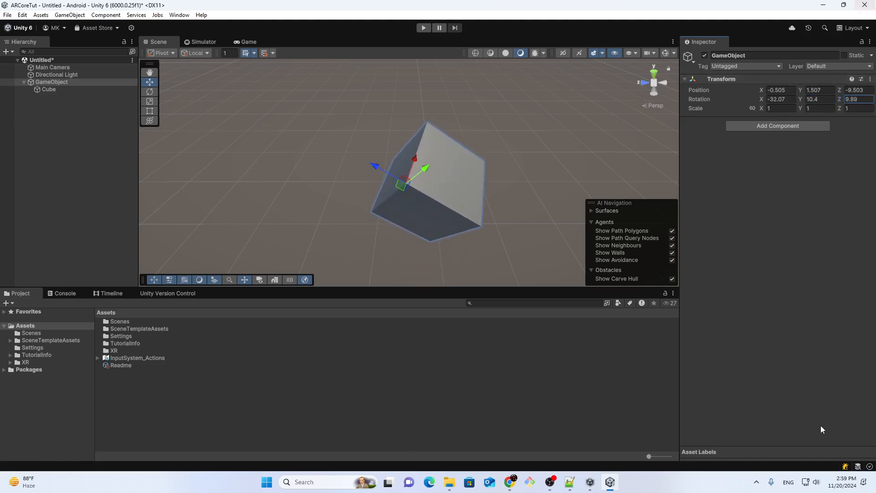
pyautogui.click(49, 89)
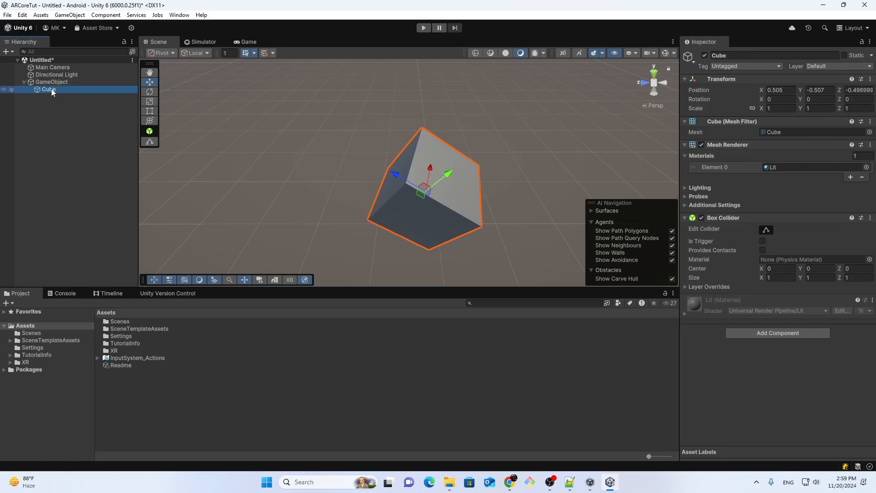
pyautogui.click(52, 82)
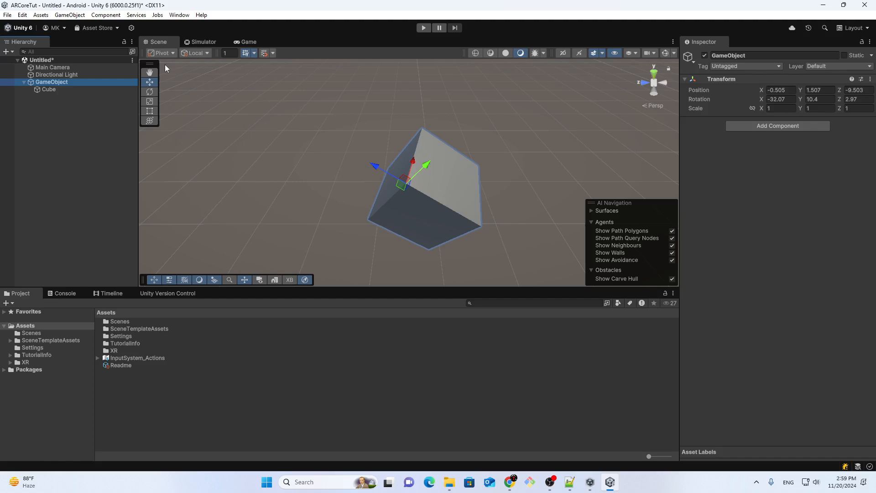
pyautogui.moveTo(49, 99)
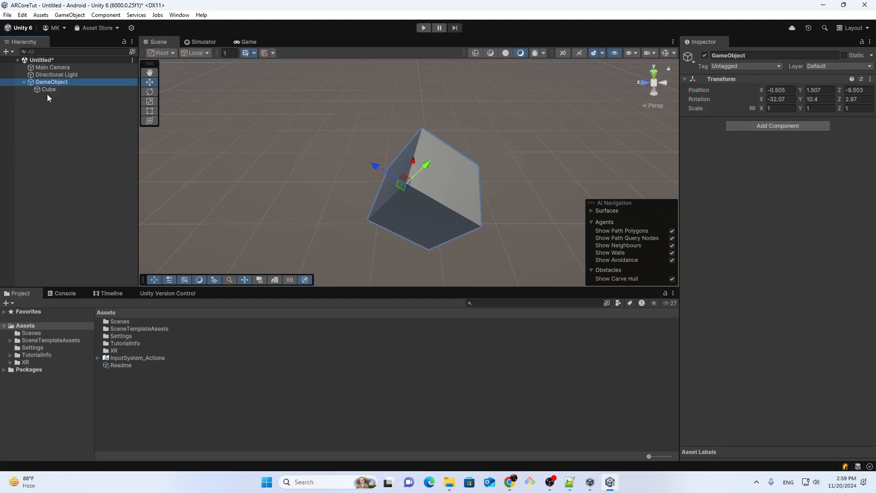